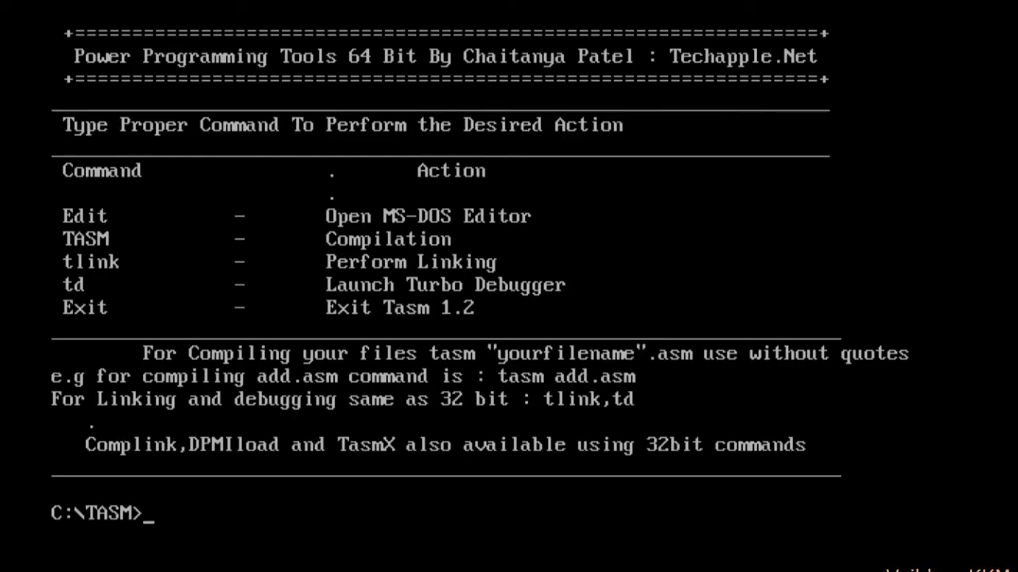
# Step: Assemble exp4a.asm with debug info using tasm/zi, producing no errors
pyautogui.write('tasm/z')
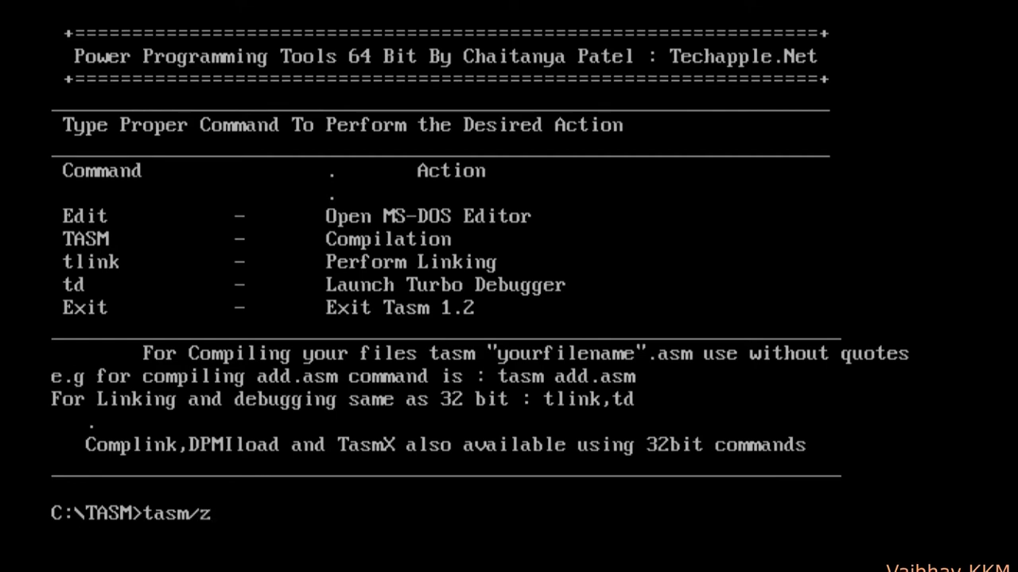
pyautogui.write('i exp')
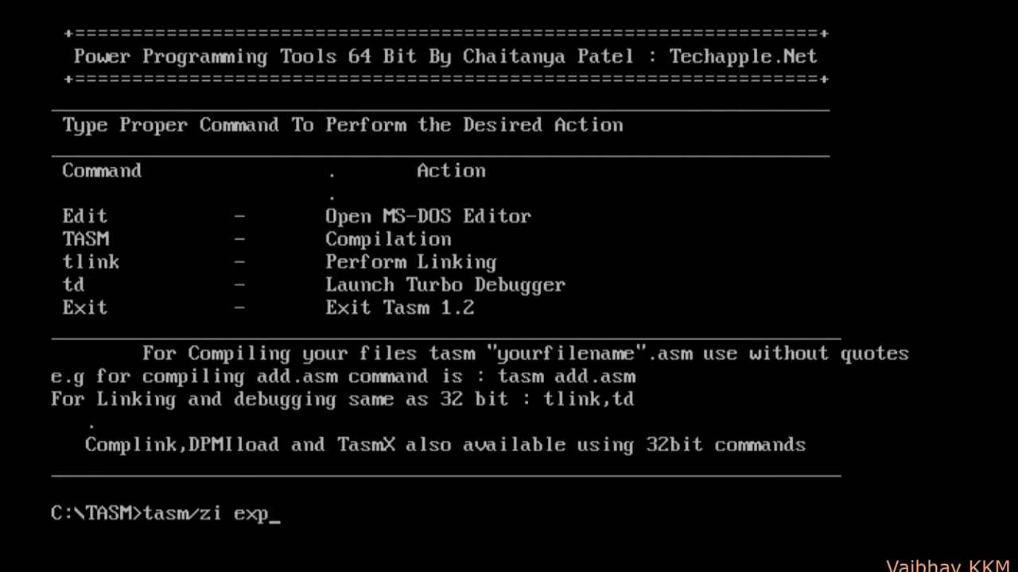
pyautogui.write('4a.asm')
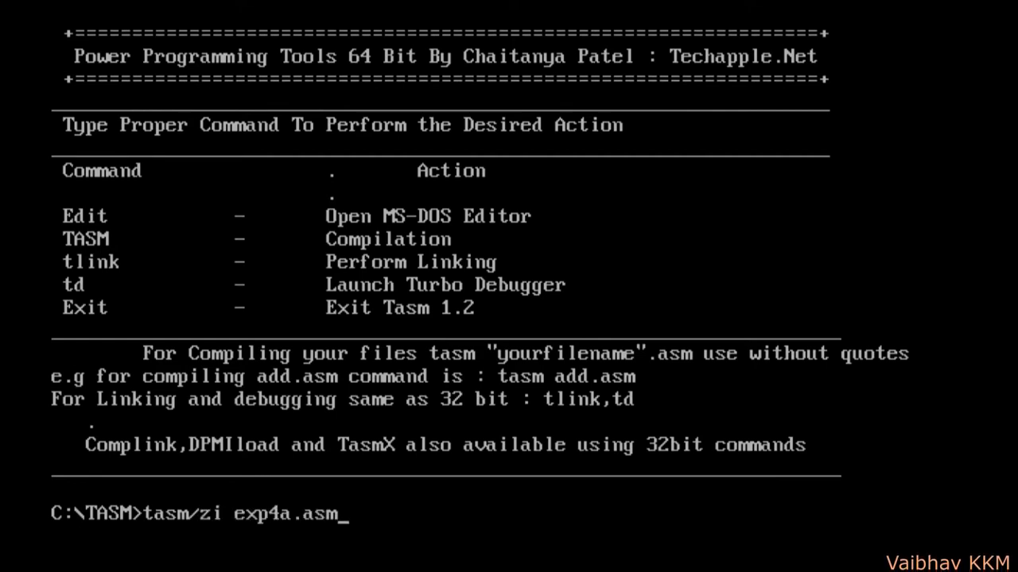
pyautogui.press('Return')
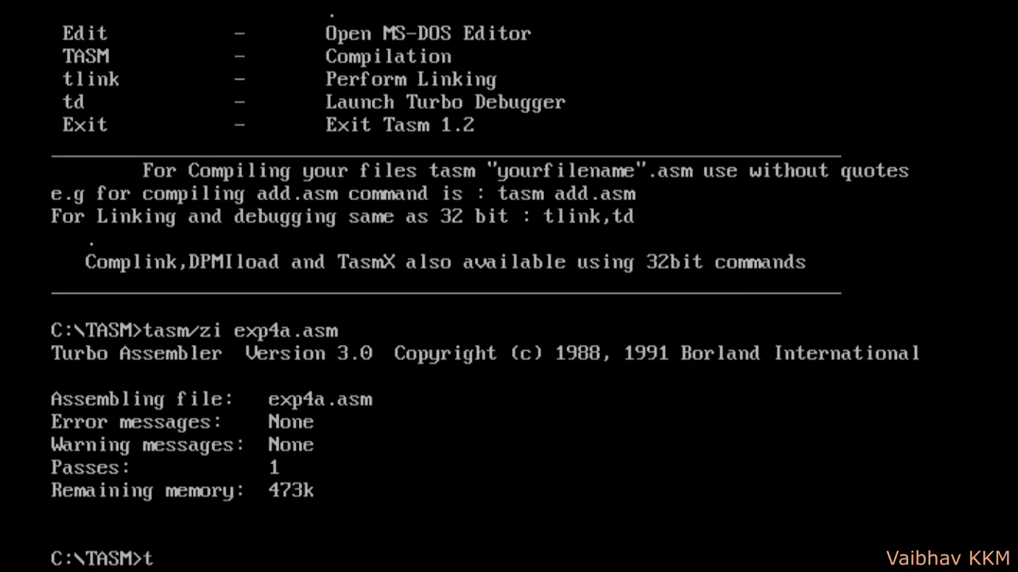
# Step: Link exp4a.obj with tlink/v and load exp4a.exe into Turbo Debugger
pyautogui.write('link/v')
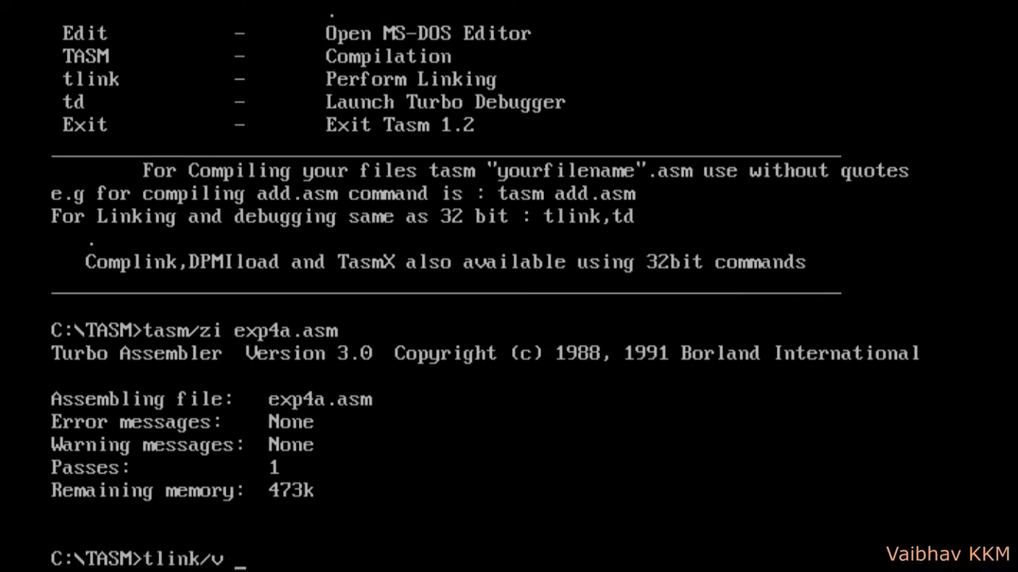
pyautogui.write('exp4a.obj')
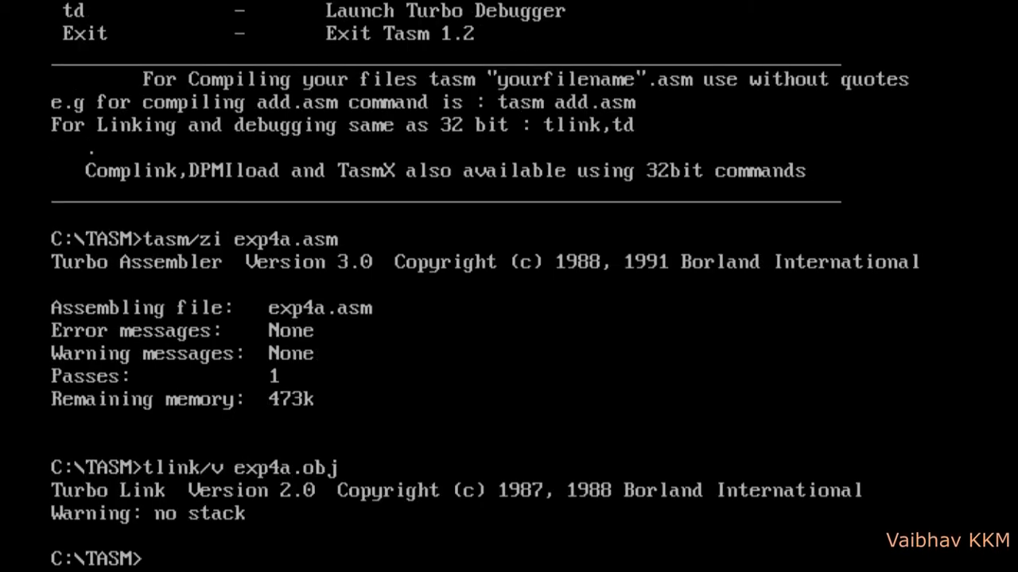
pyautogui.write('td exp4')
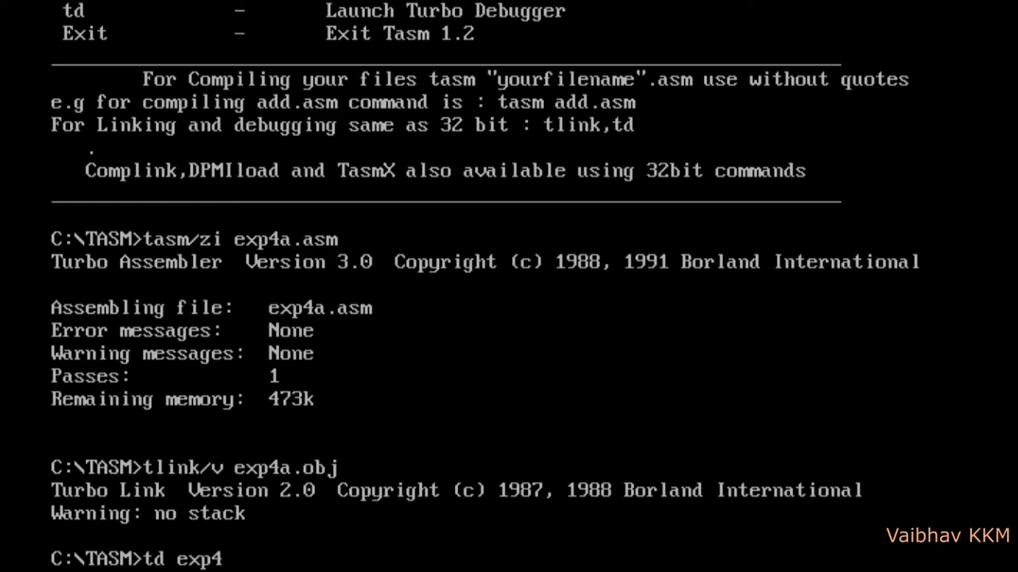
pyautogui.write('a.')
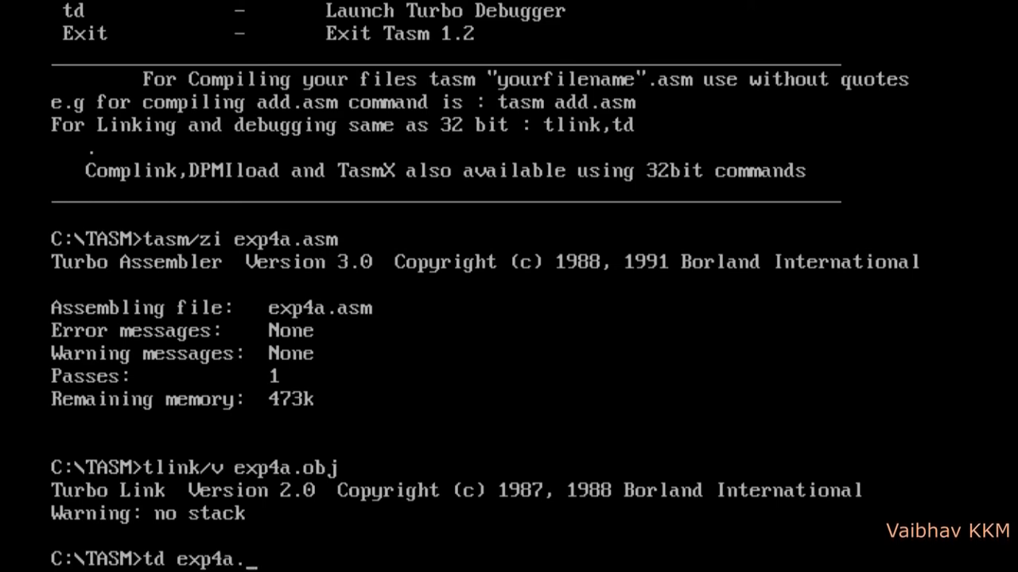
pyautogui.press('Return')
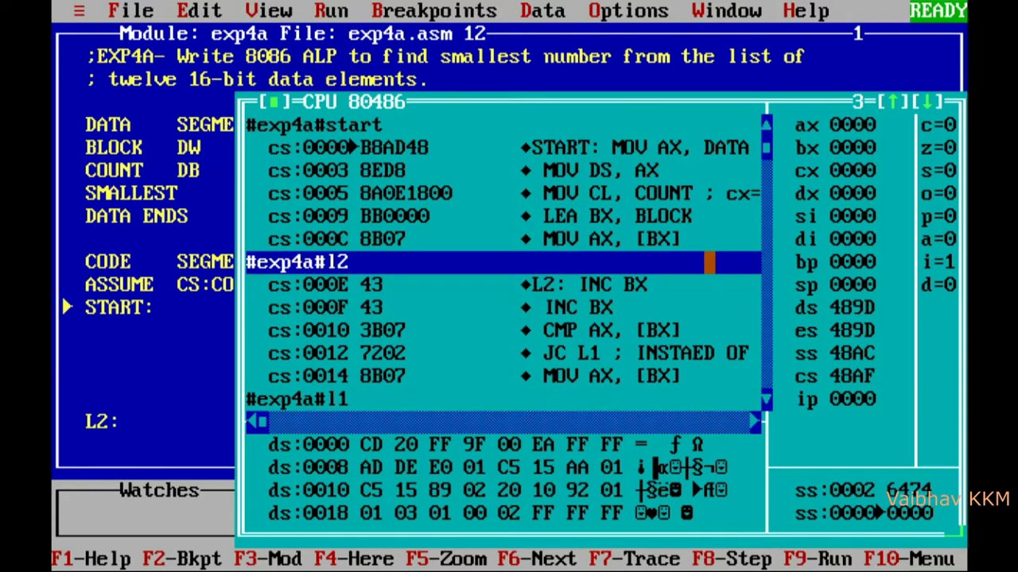
# Step: Step over MOV AX,DATA and MOV DS,AX so AX and DS hold 48AD, IP at 0005
pyautogui.press('F8')
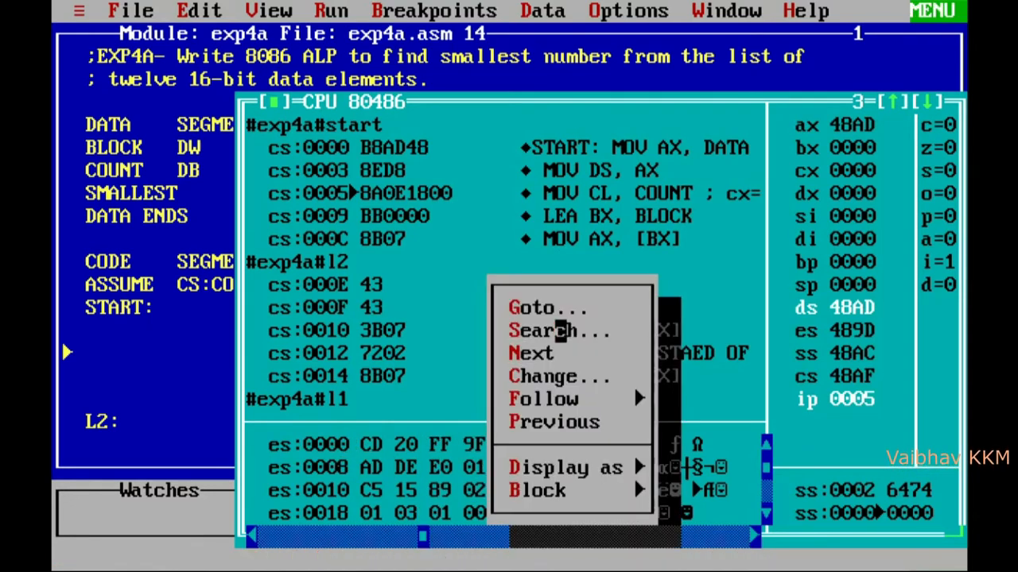
# Step: Jump the memory dump to ds:0h via Goto to reveal the stored BLOCK bytes
pyautogui.click(547, 308)
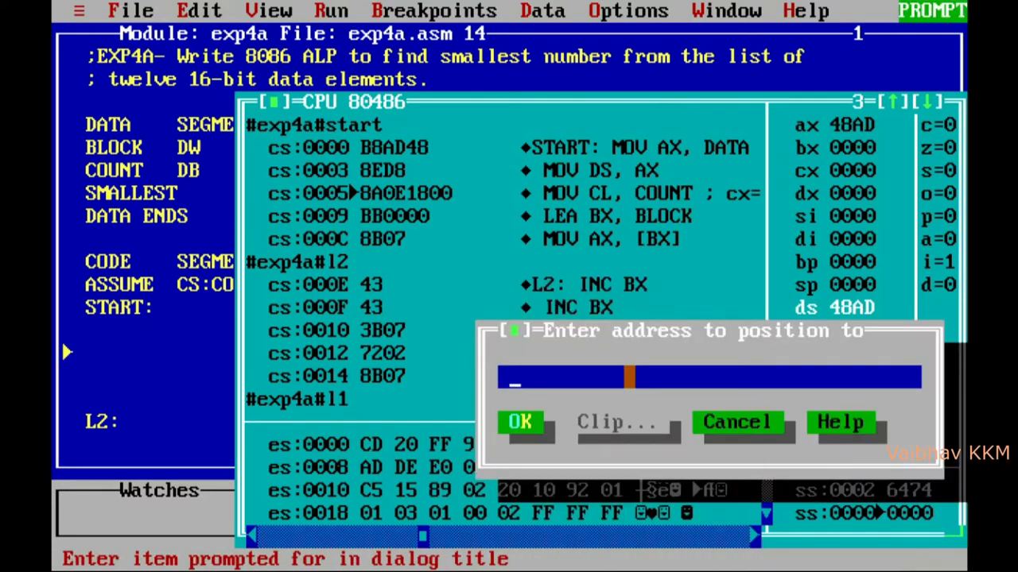
pyautogui.write('ds:')
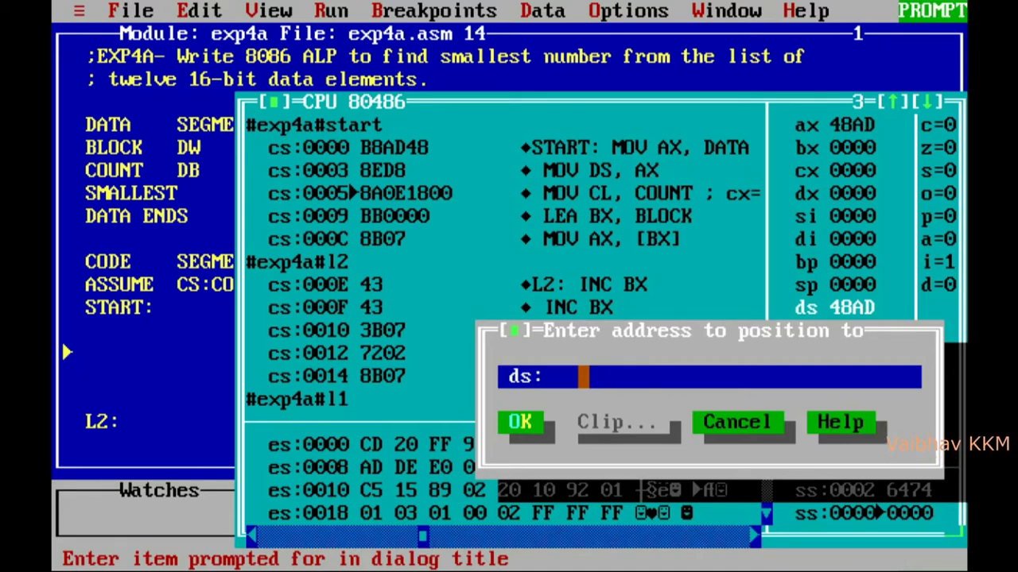
pyautogui.write('0h')
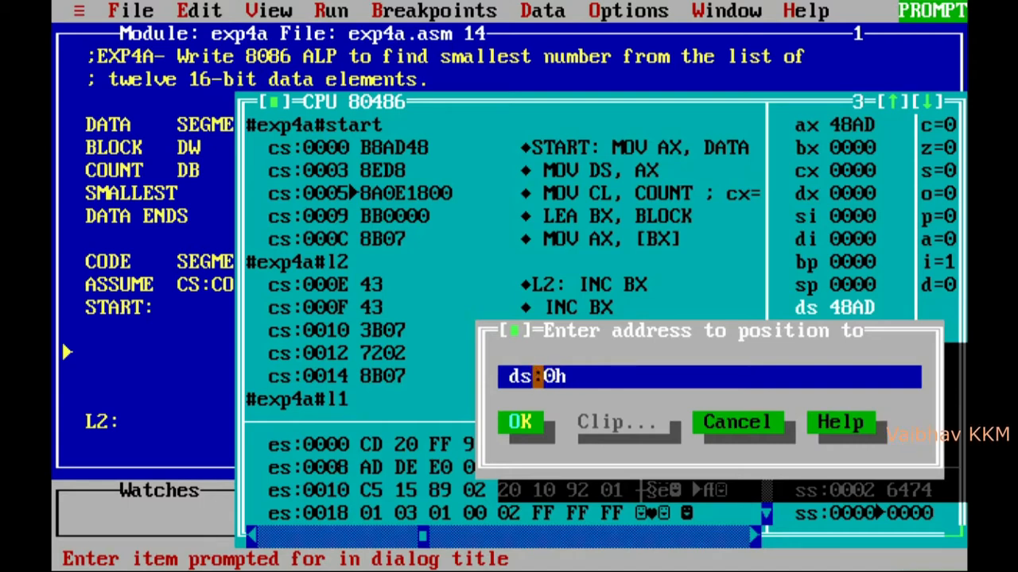
pyautogui.click(520, 421)
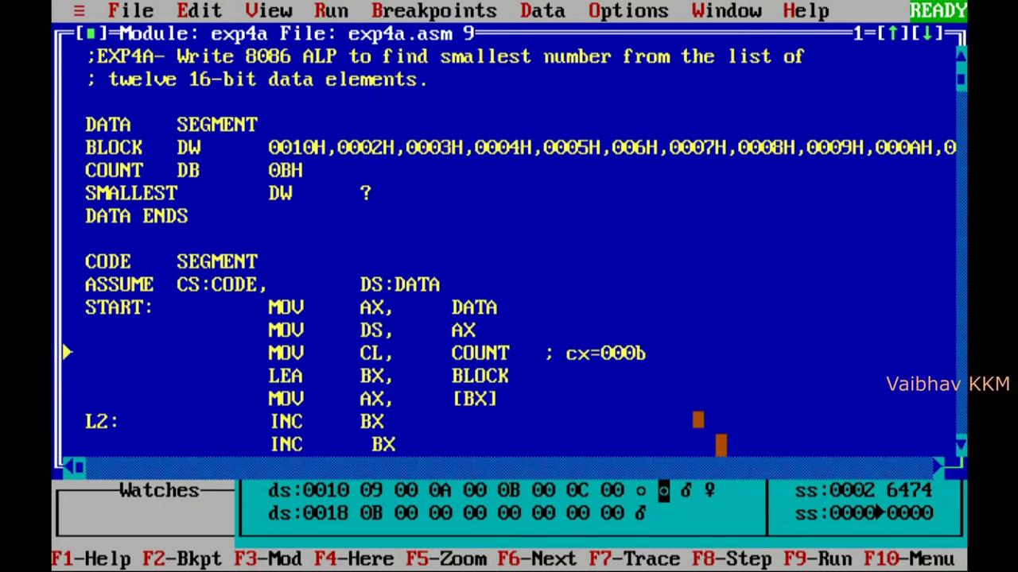
# Step: Read the BLOCK list in the Module window, then return to the CPU view via View > CPU
pyautogui.hscroll(3)
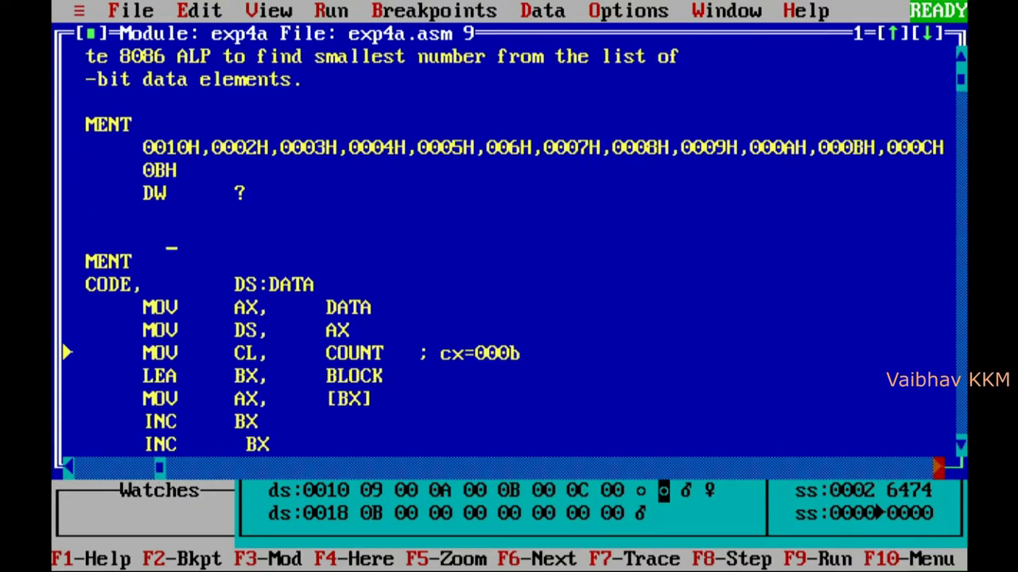
pyautogui.hscroll(3)
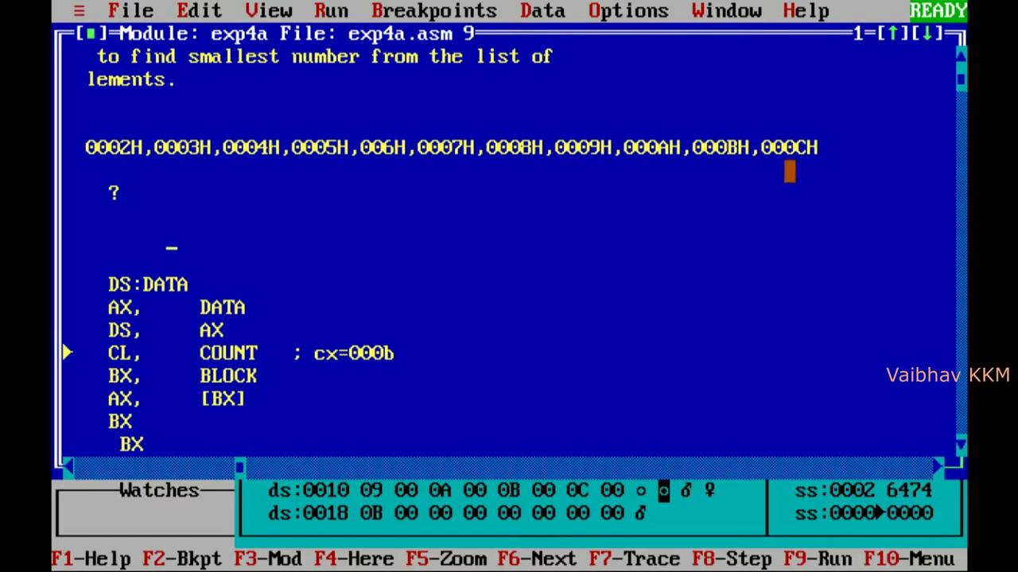
pyautogui.click(267, 10)
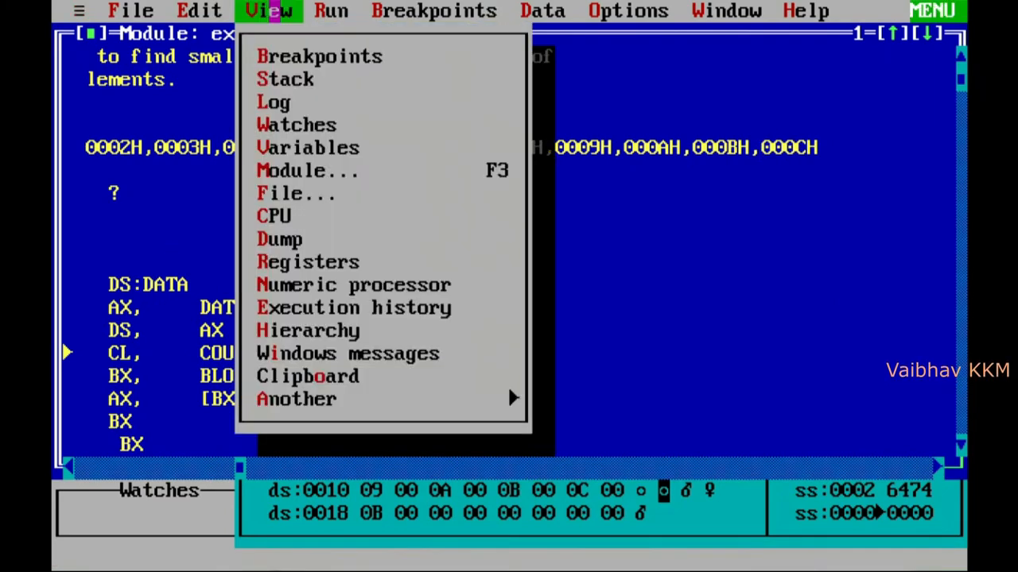
pyautogui.click(273, 216)
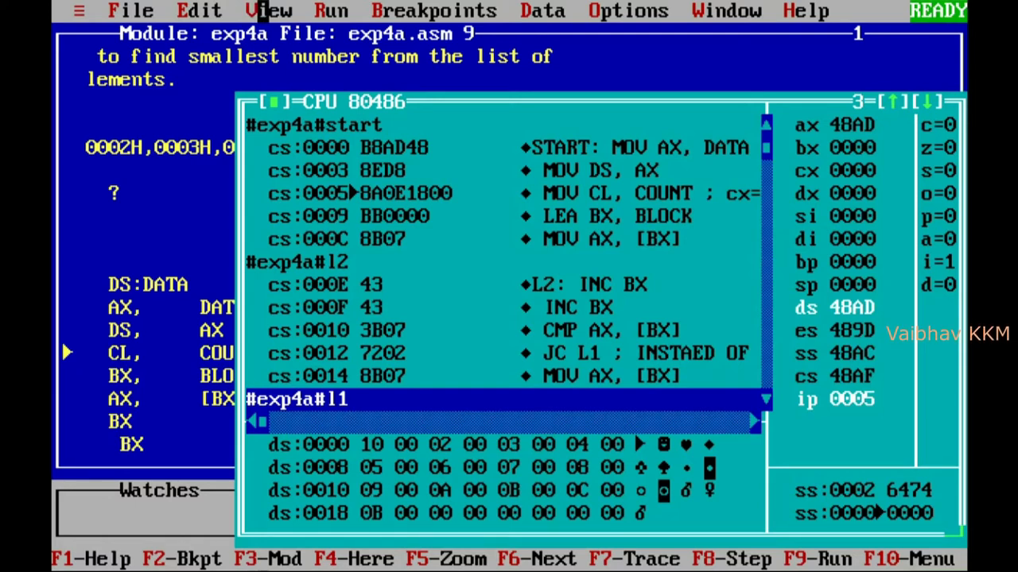
# Step: Inspect block, count and smallest in the Variables window, then run to the end leaving AX at 0002
pyautogui.click(270, 10)
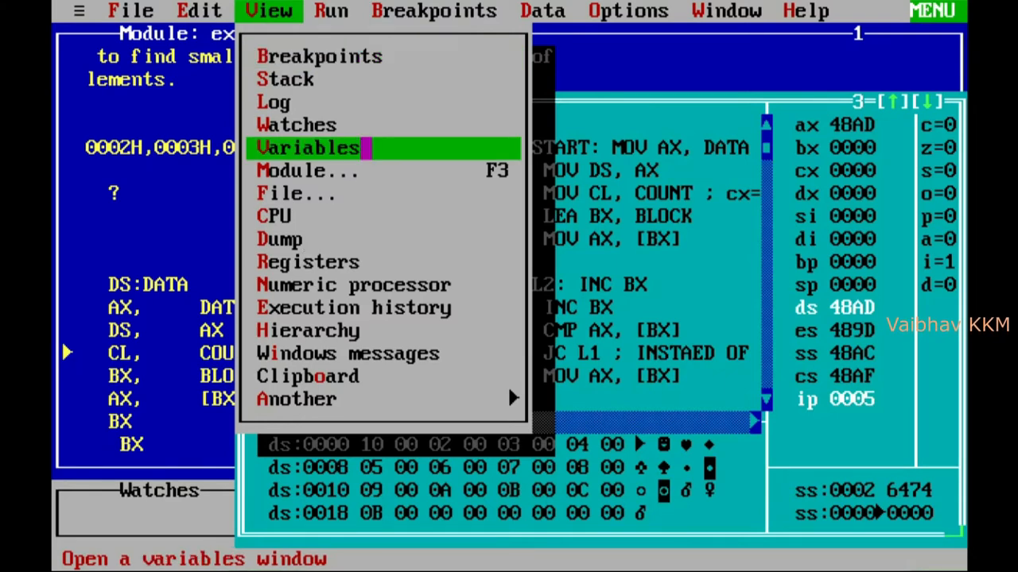
pyautogui.click(308, 147)
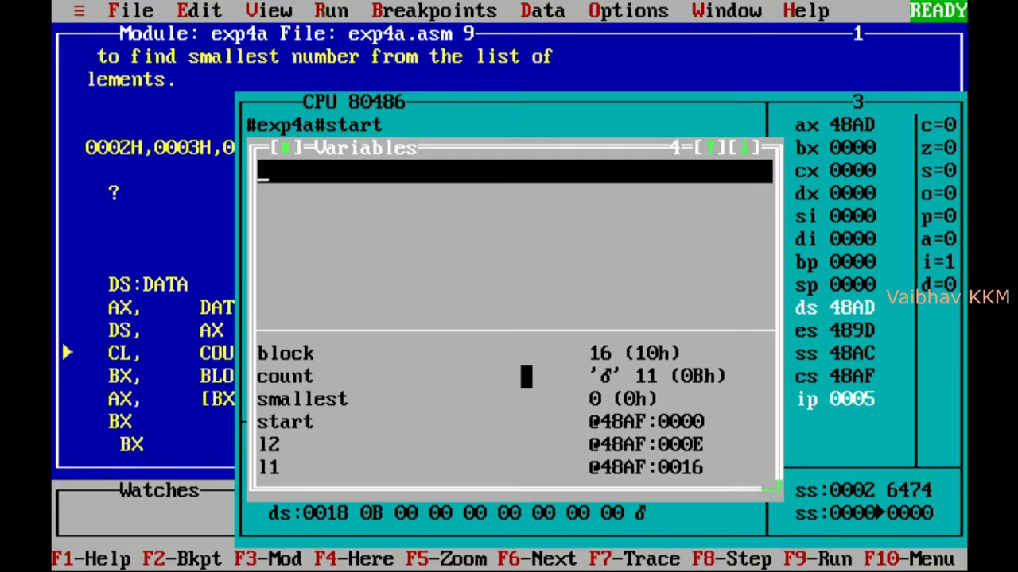
pyautogui.press('F9')
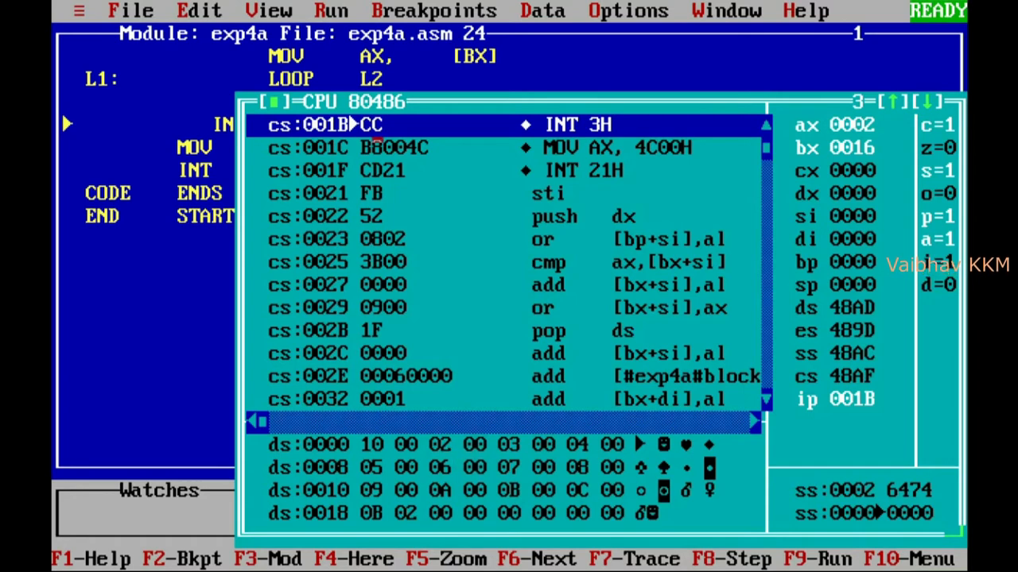
# Step: Close the View menu and quit Turbo Debugger back to the C:\TASM prompt
pyautogui.click(269, 10)
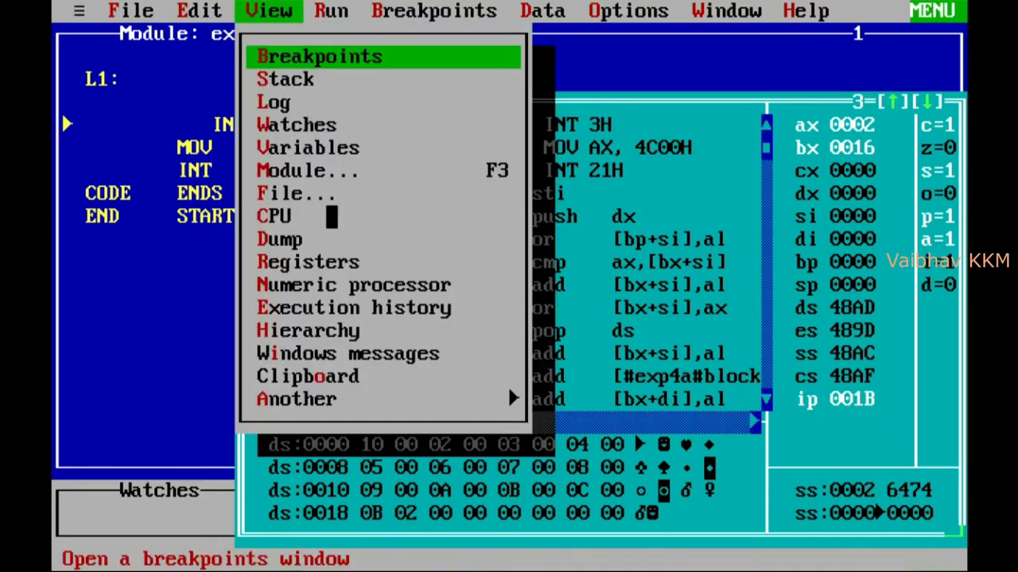
pyautogui.click(309, 147)
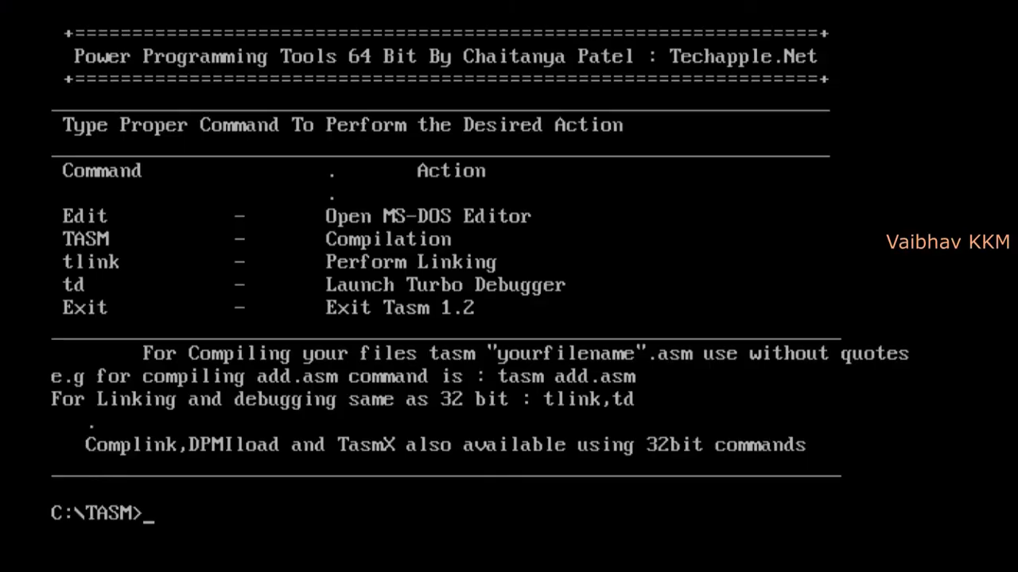
# Step: Assemble exp4b.asm with debug info using tasm/zi, producing no errors
pyautogui.write('tasm/')
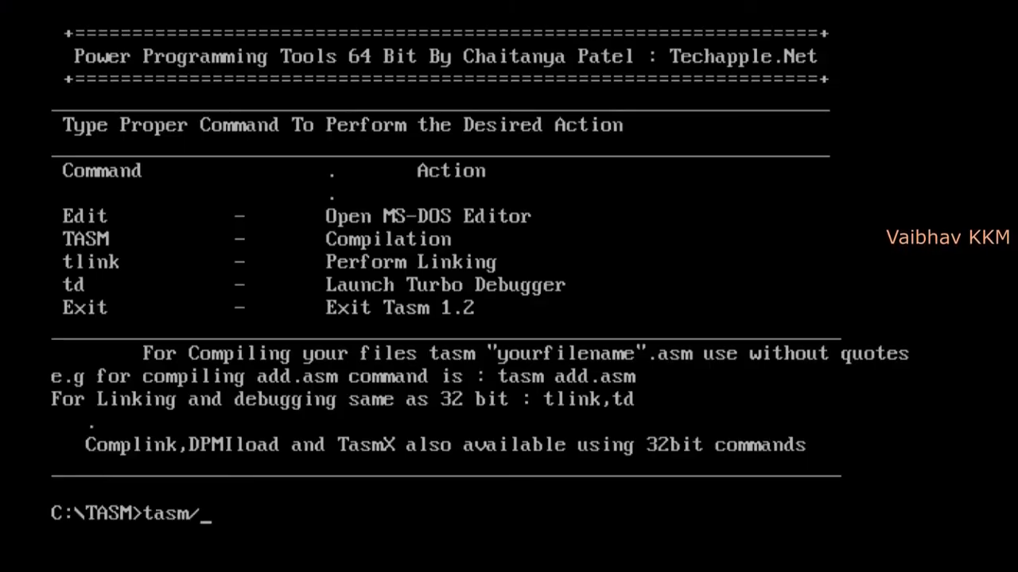
pyautogui.write('zi exp5')
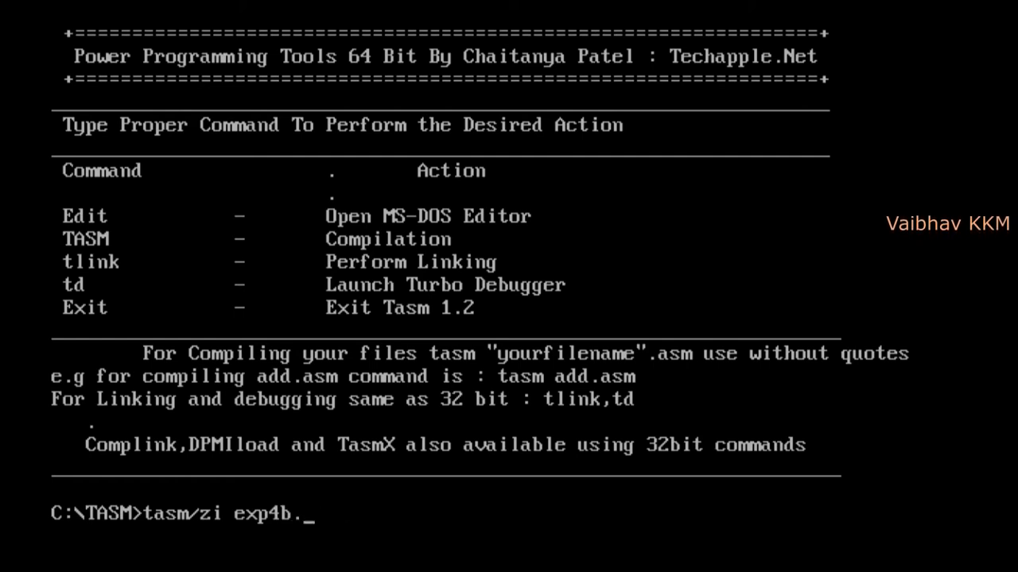
pyautogui.press('Return')
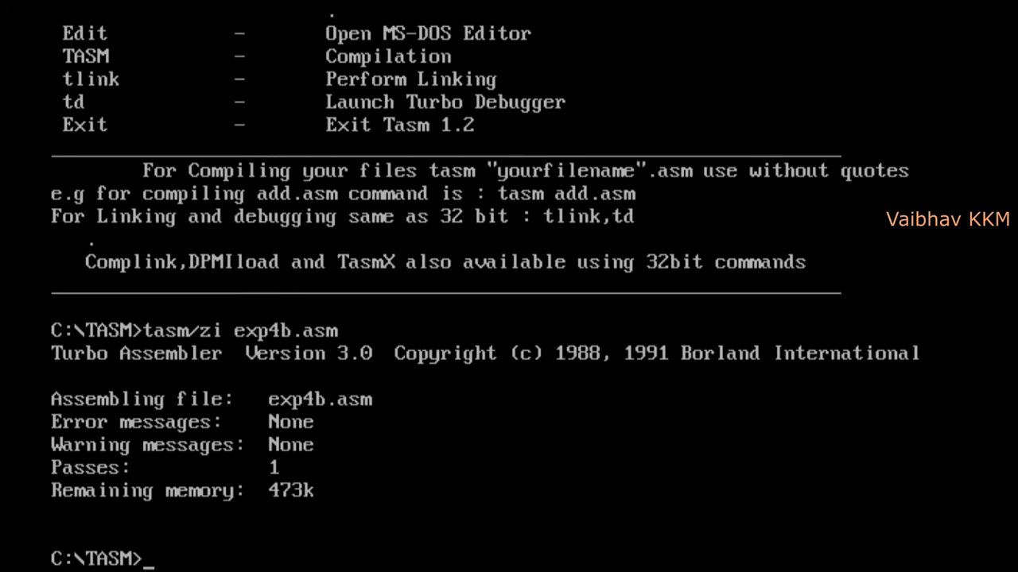
# Step: Attempt tlink/zi on exp4b.obj, then load exp4b into Turbo Debugger with td
pyautogui.write('tl')
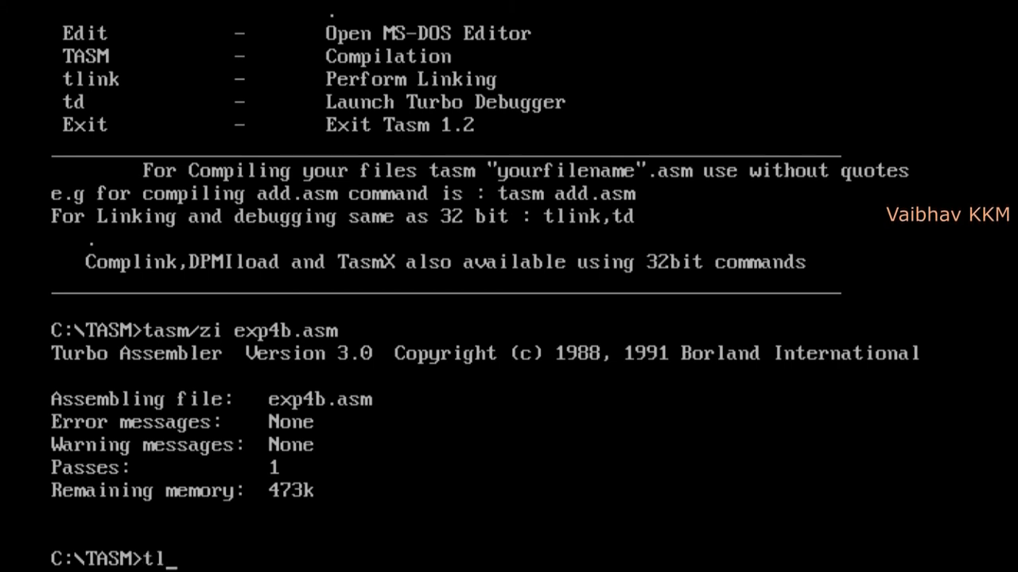
pyautogui.write('ink/zi')
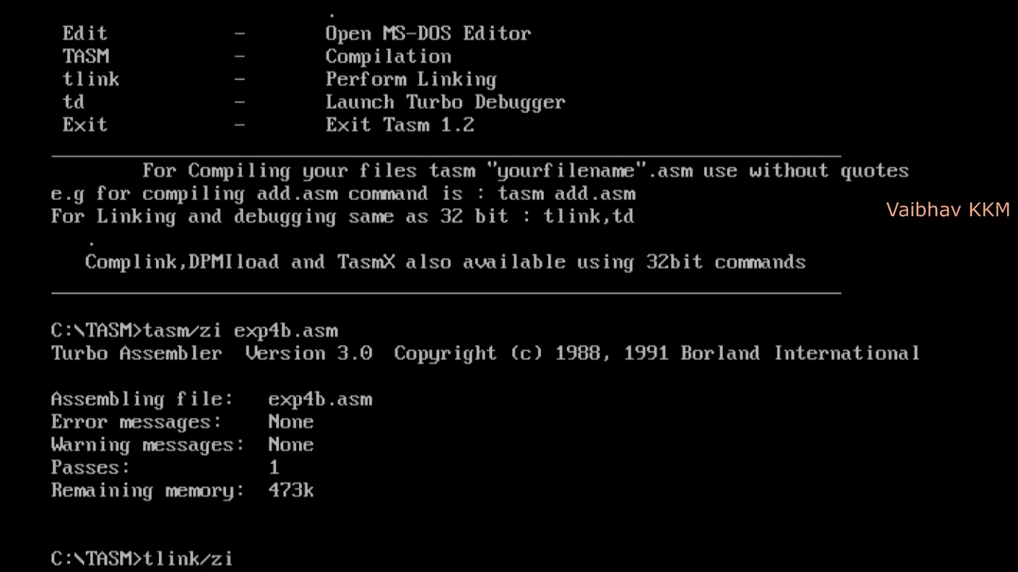
pyautogui.write('exp4b.obj')
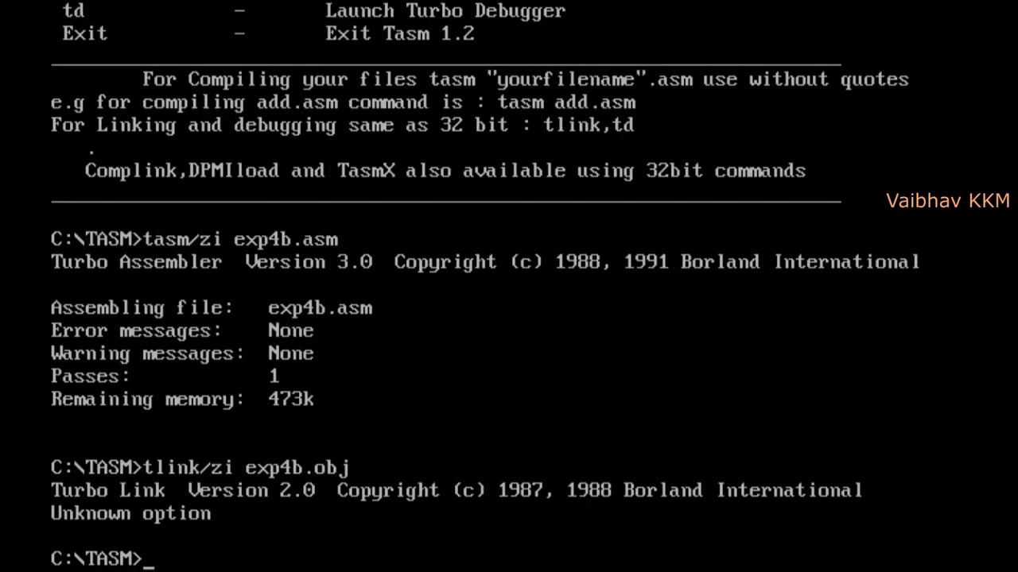
pyautogui.write('td exp4b')
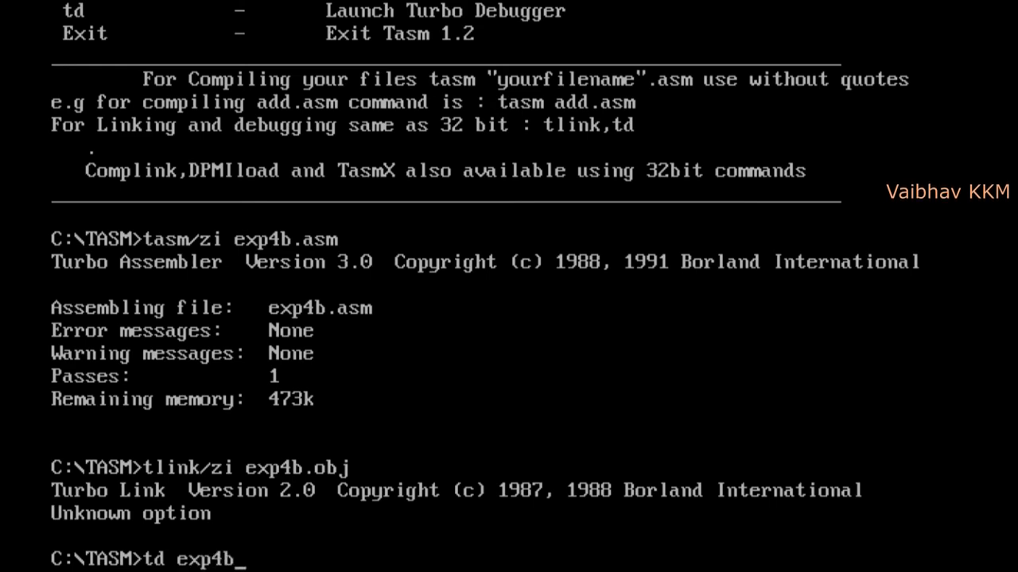
pyautogui.write('.')
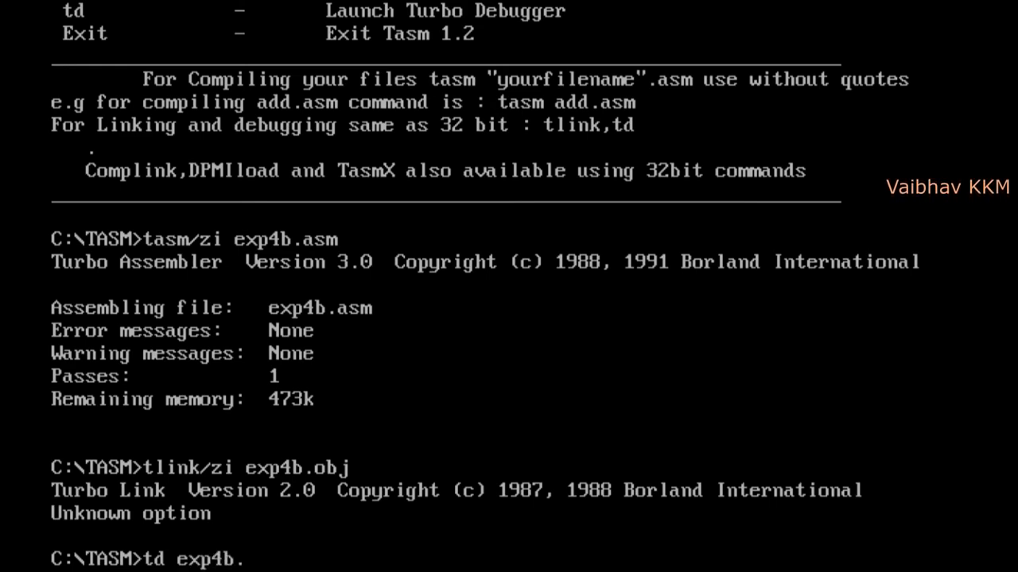
pyautogui.press('Return')
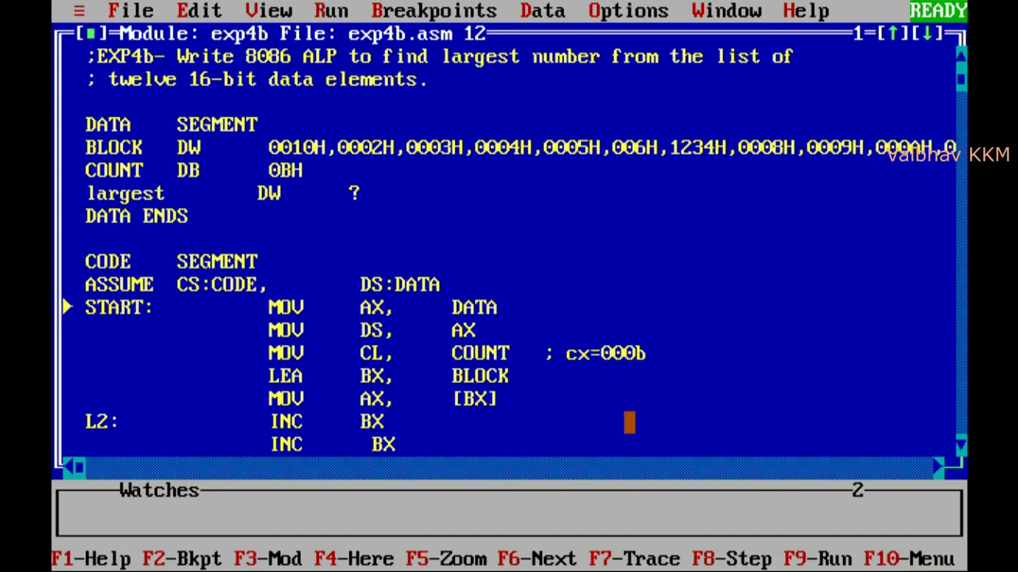
# Step: Scroll through the exp4b.asm source in the Module window and bring up the View menu
pyautogui.hscroll(3)
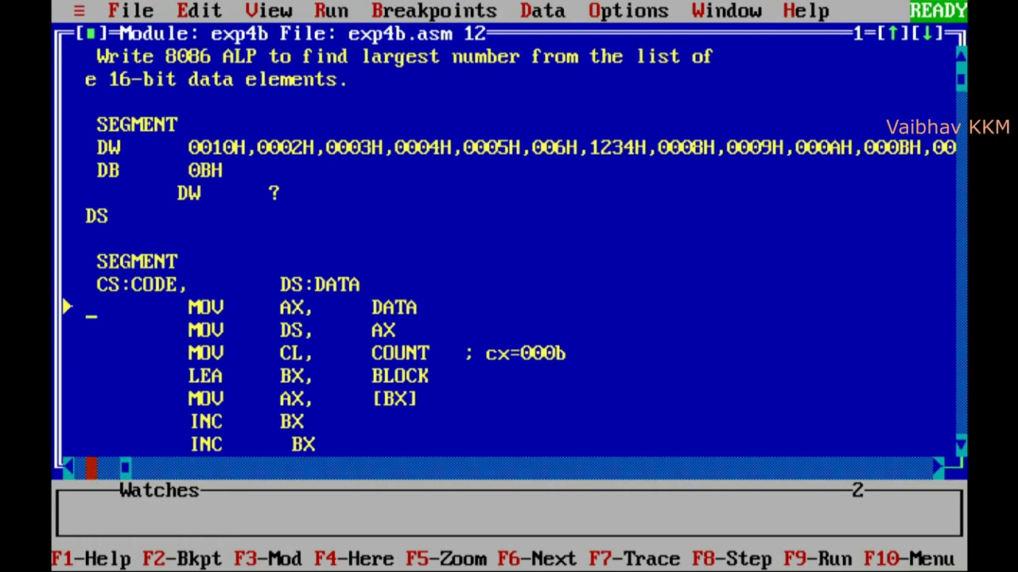
pyautogui.hscroll(-3)
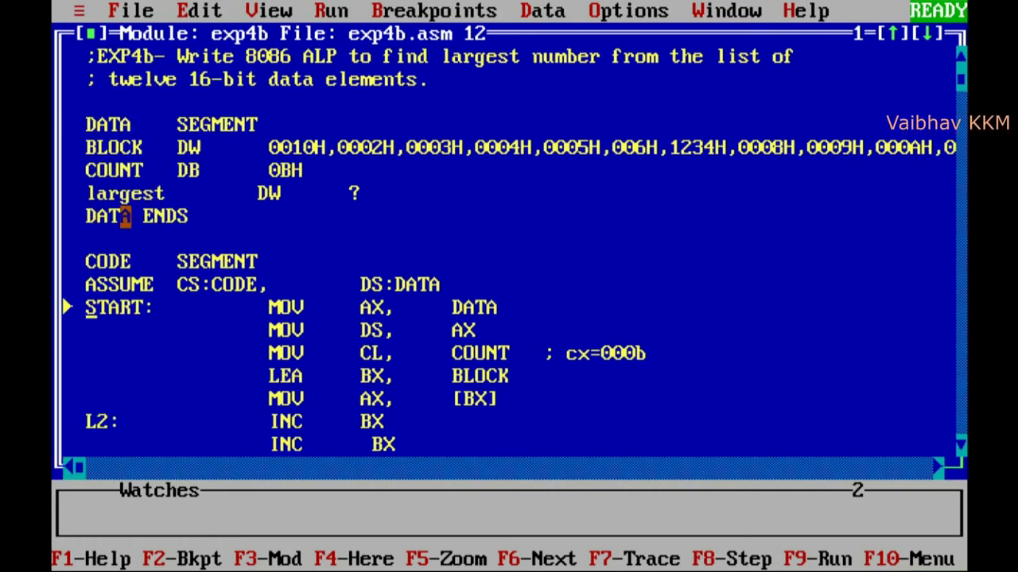
pyautogui.click(269, 10)
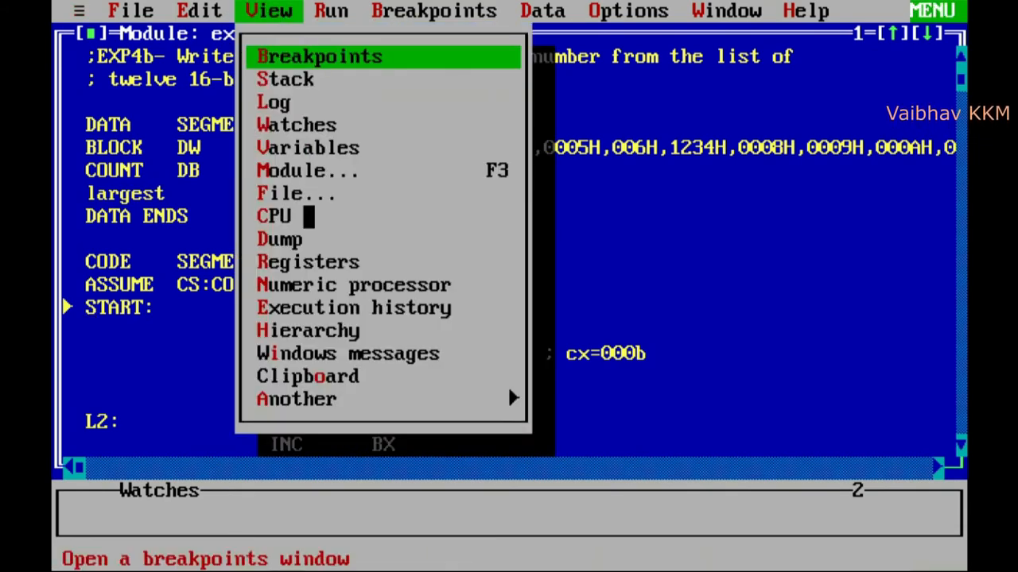
# Step: Switch to the CPU view and step past the data-segment setup so AX and DS hold 48AD
pyautogui.click(274, 217)
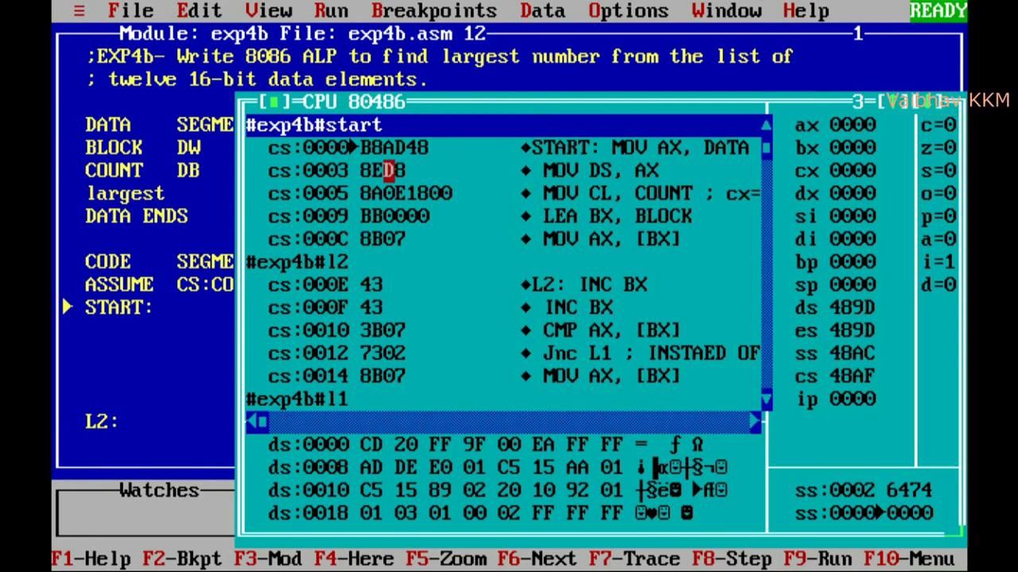
pyautogui.press('f8')
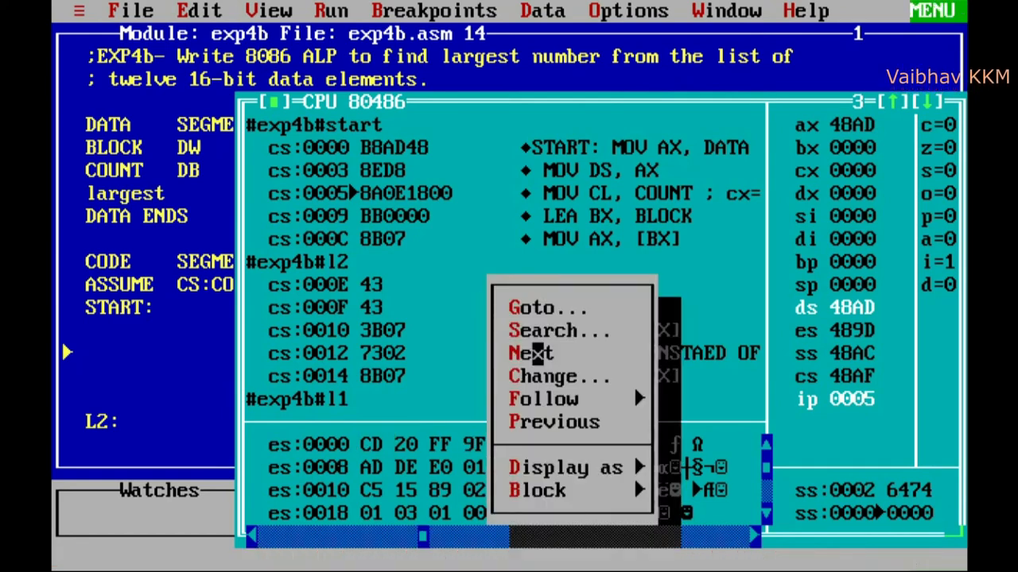
# Step: Jump the memory dump to ds:0h via Goto to show exp4b's list bytes
pyautogui.click(531, 309)
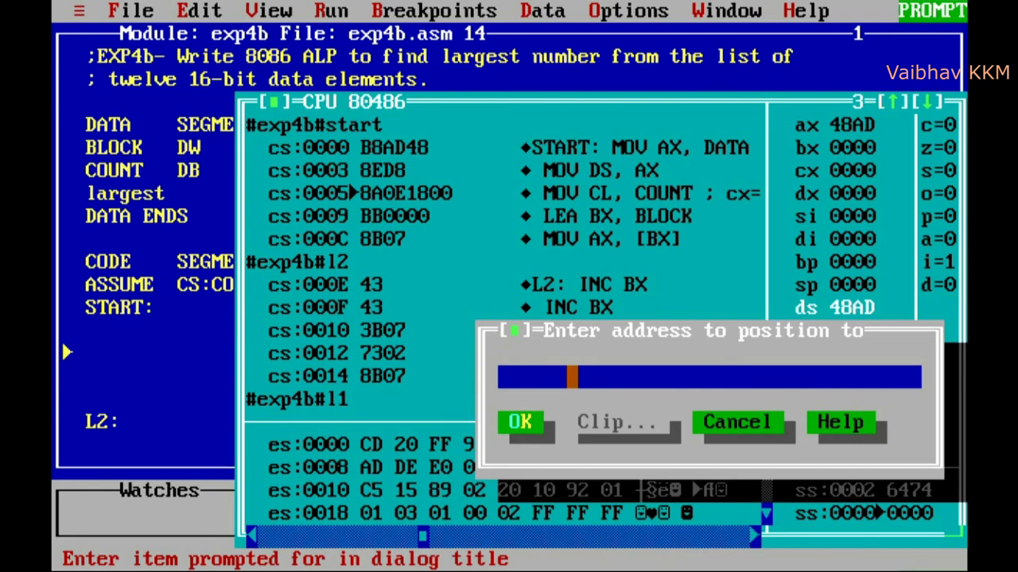
pyautogui.write('ds')
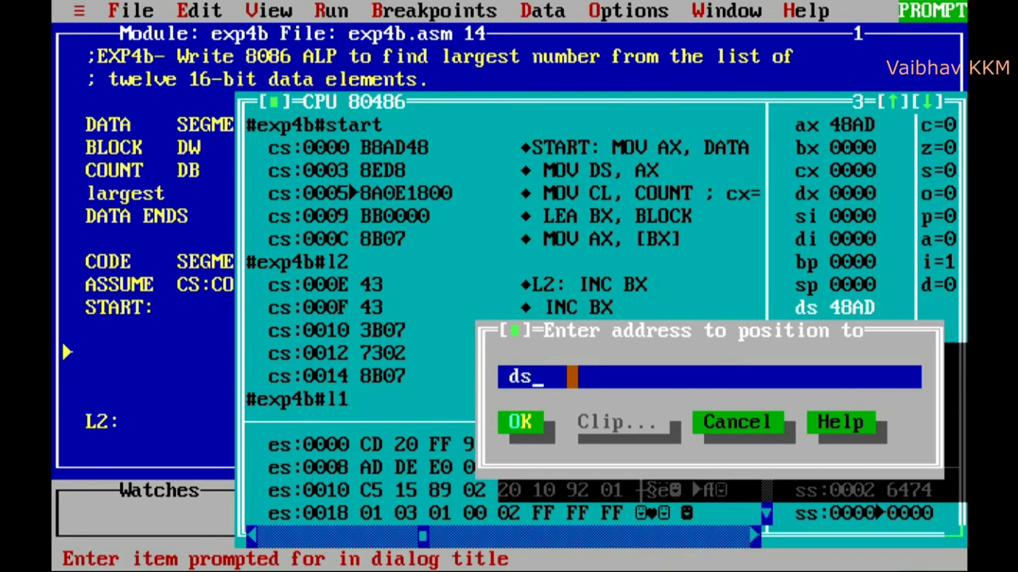
pyautogui.write(':0h')
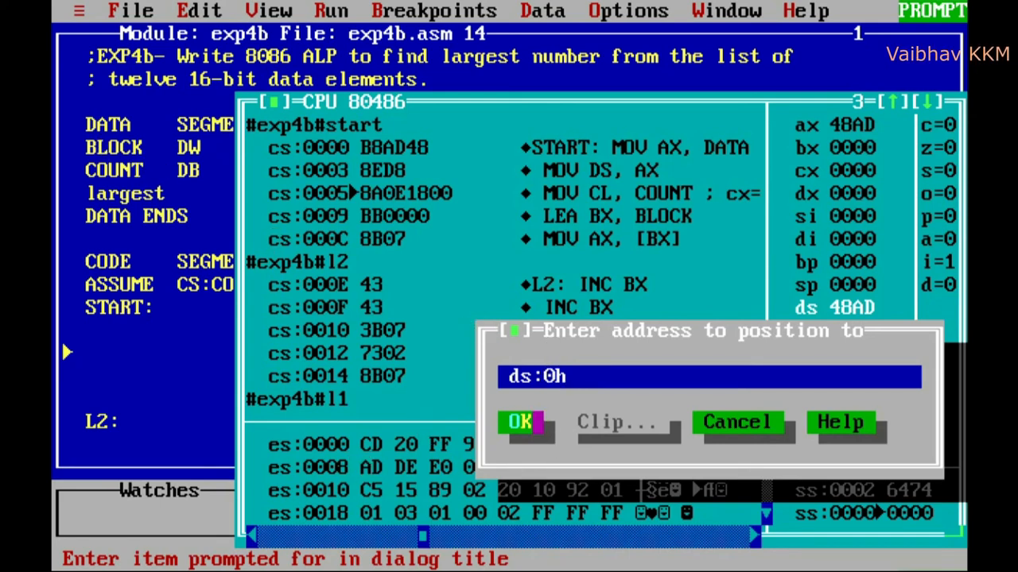
pyautogui.click(518, 422)
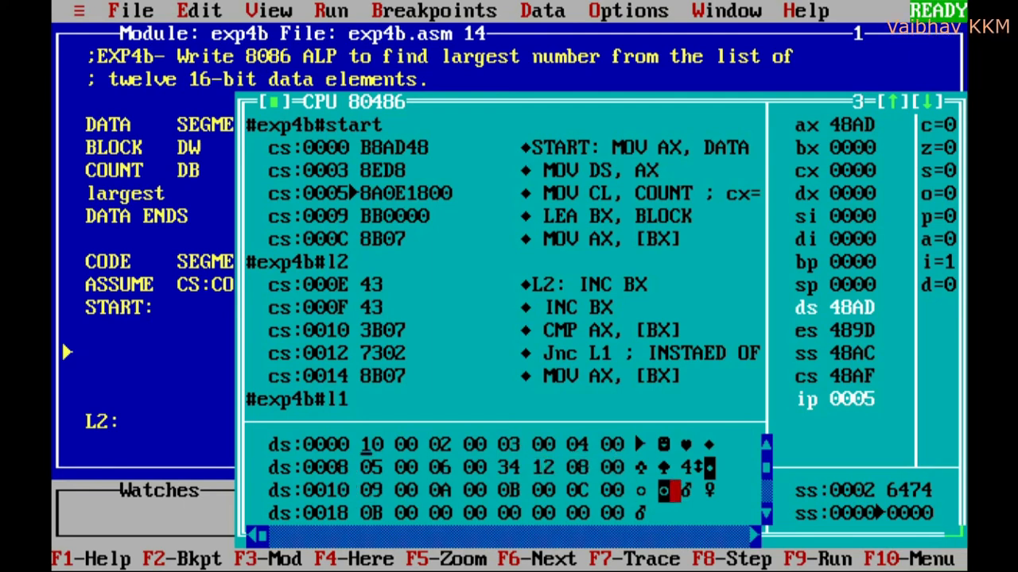
# Step: Bring up the Variables window listing block, count and largest
pyautogui.click(268, 10)
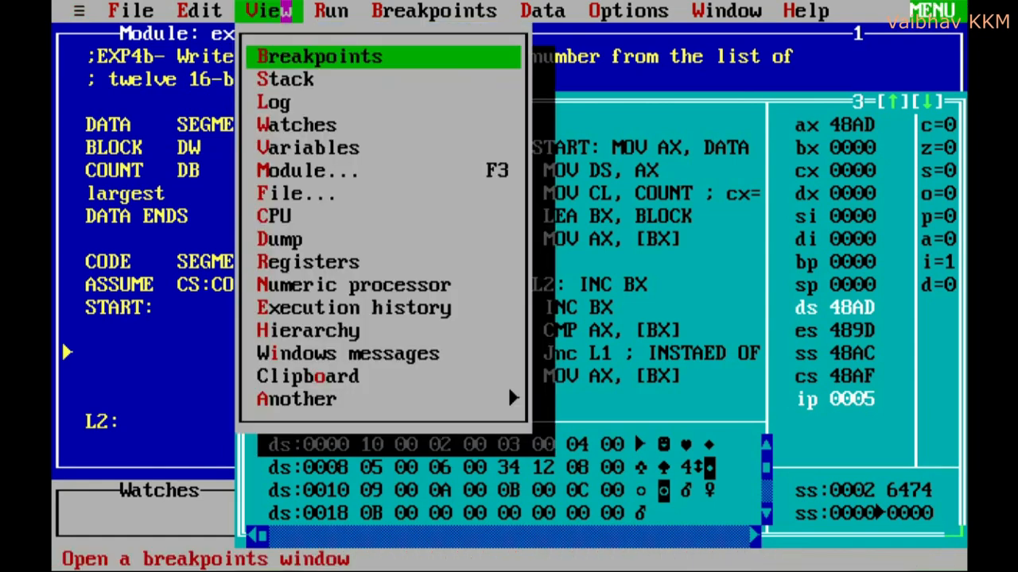
pyautogui.click(307, 147)
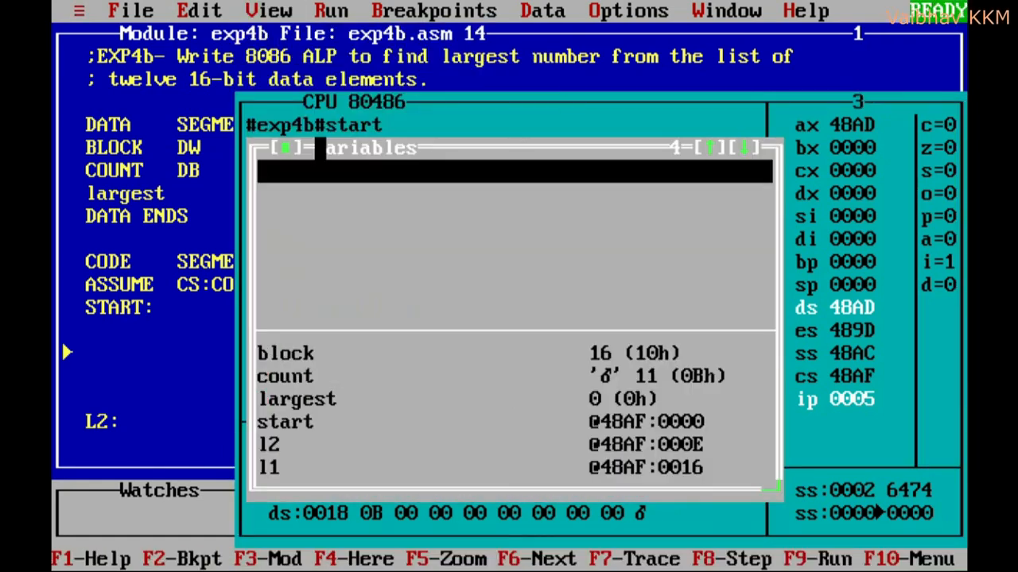